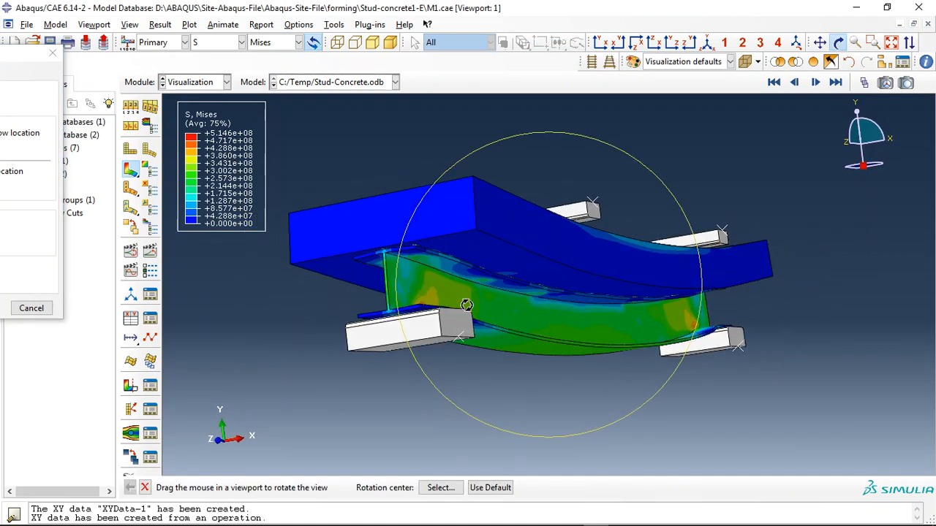
- Orbit the studded steel girder to view its Mises stress from several sides and along its length
left_click_drag(467, 305, 526, 310)
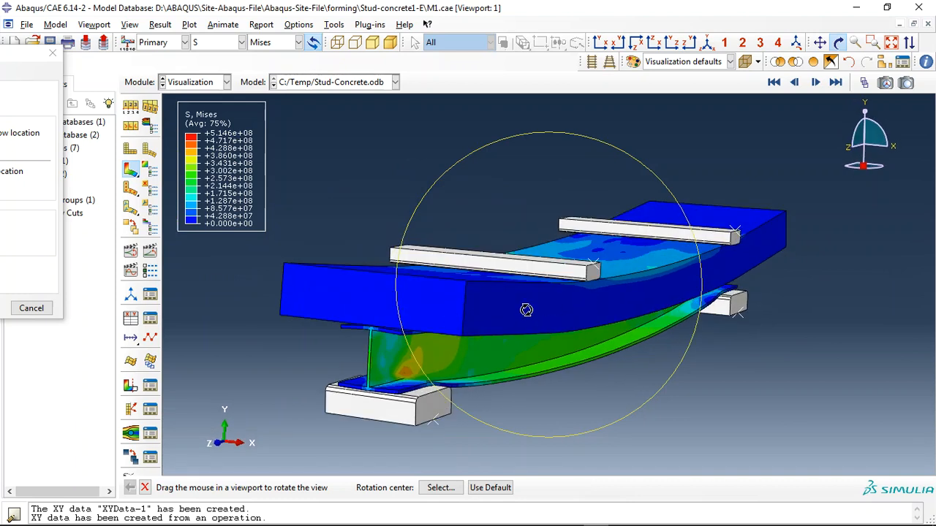
left_click_drag(527, 310, 699, 255)
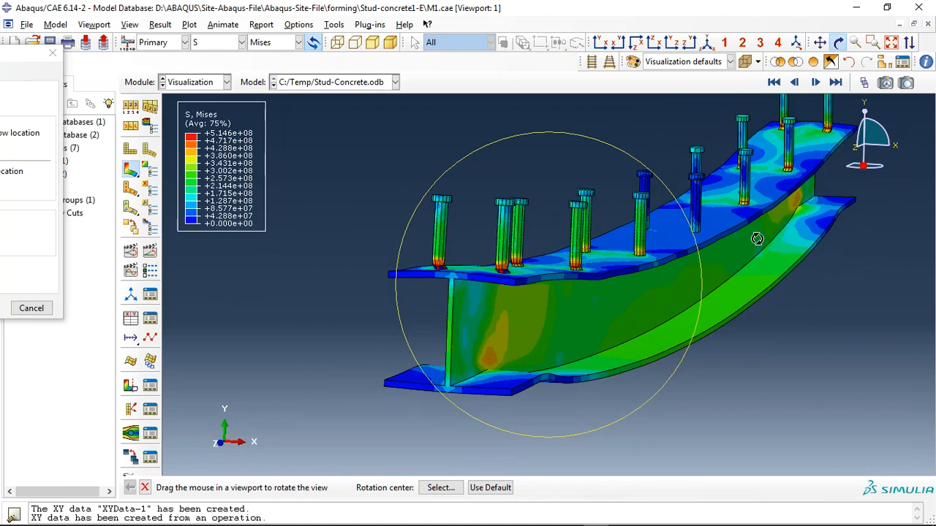
left_click_drag(758, 240, 354, 348)
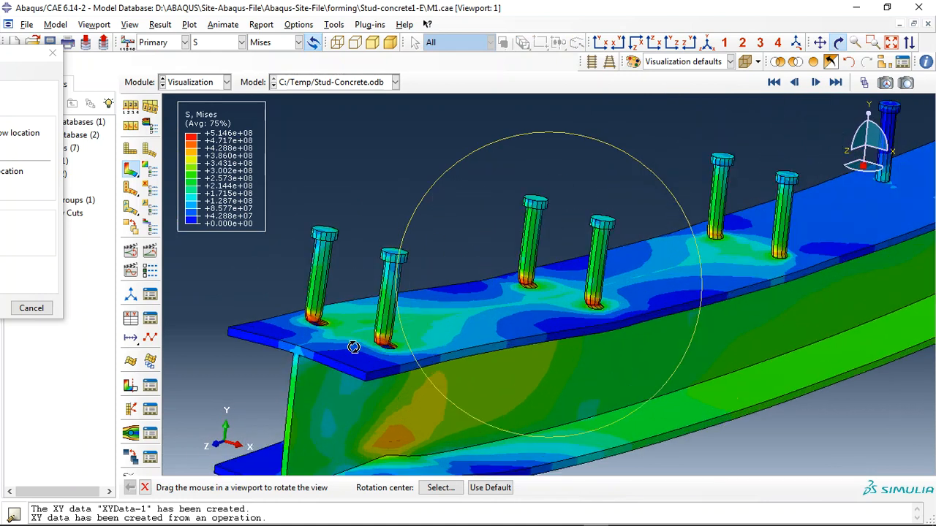
left_click_drag(354, 349, 436, 356)
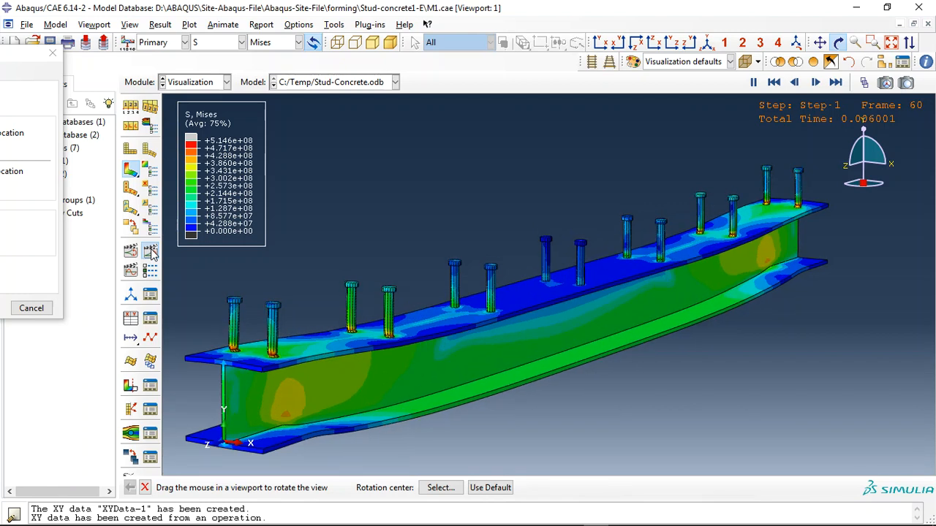
- Switch the contour field to DUCTCRT on the studs, then back to Mises stress
left_click(816, 82)
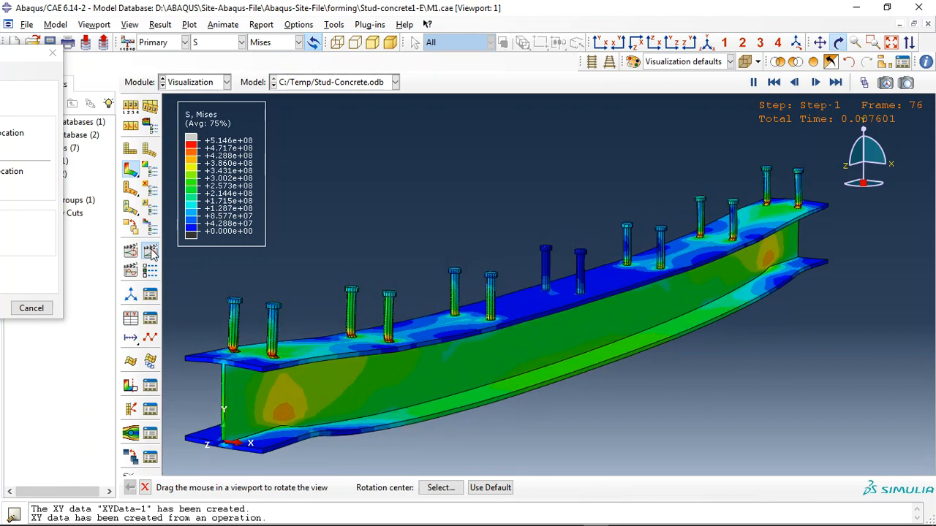
left_click(837, 81)
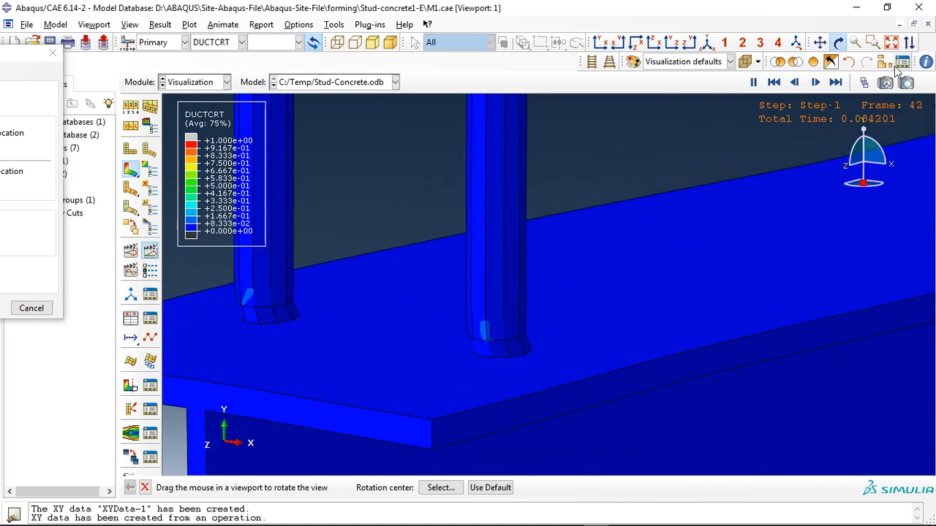
left_click(837, 82)
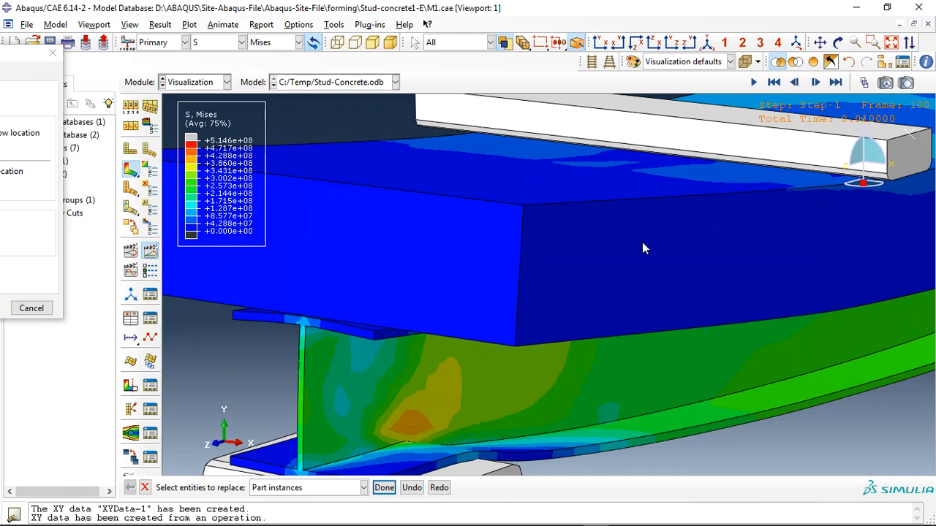
- Display only the concrete slab and orbit to the stud stress spots on its underside
left_click(819, 41)
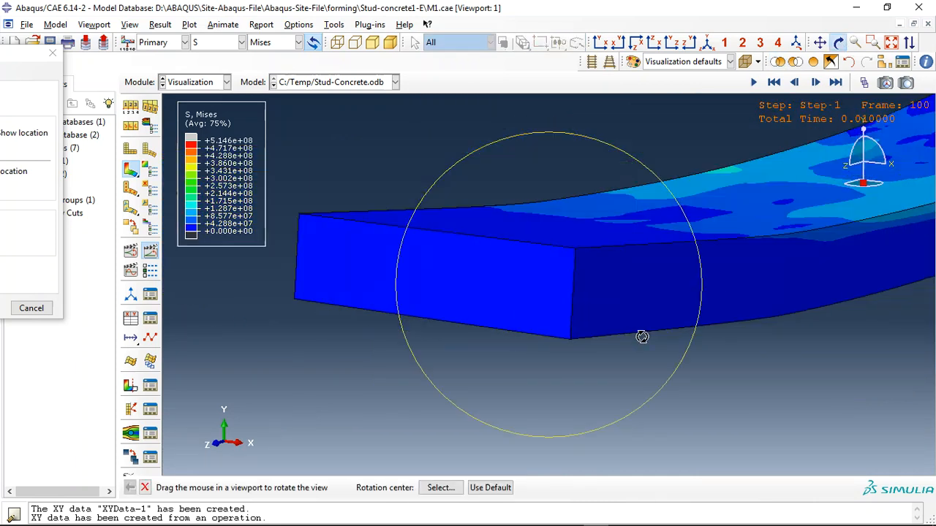
left_click_drag(642, 337, 562, 257)
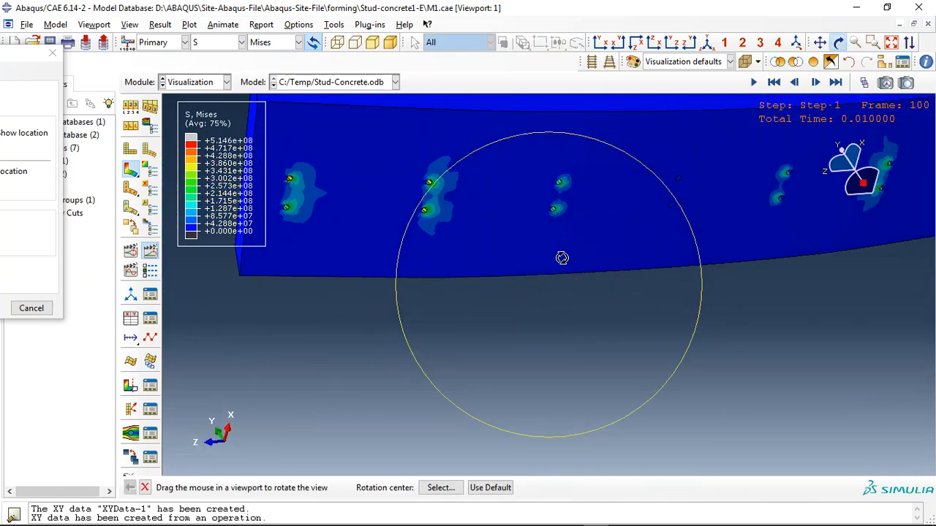
left_click_drag(562, 257, 345, 200)
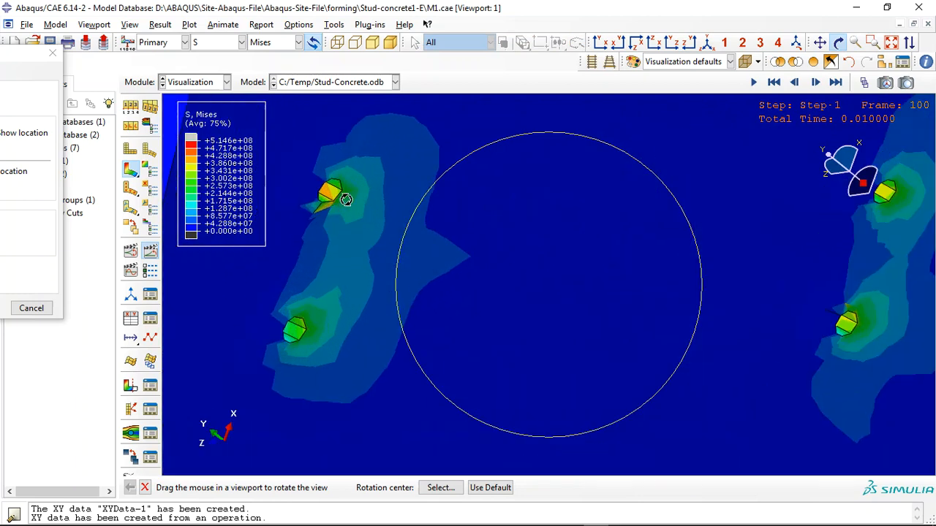
left_click_drag(345, 199, 781, 250)
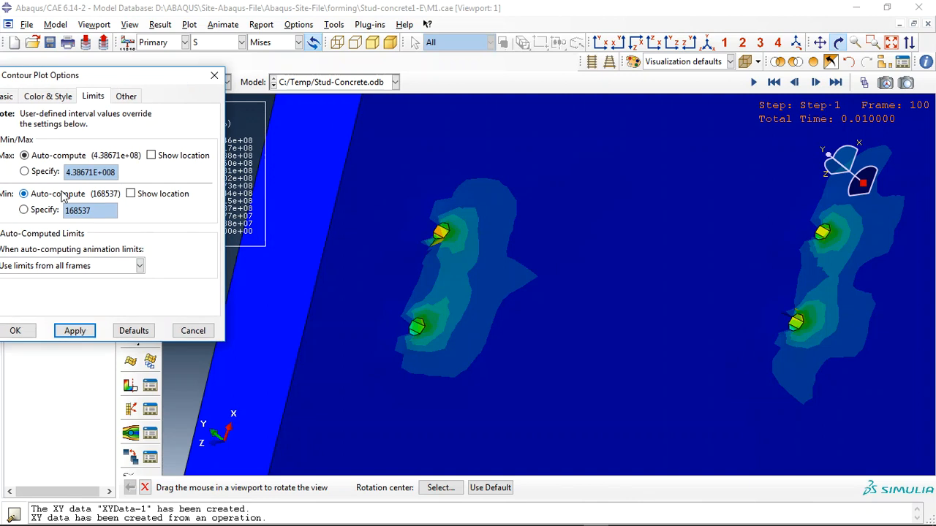
- Auto-compute the slab's Mises contour limits and orbit the slab to a side view
left_click(23, 171)
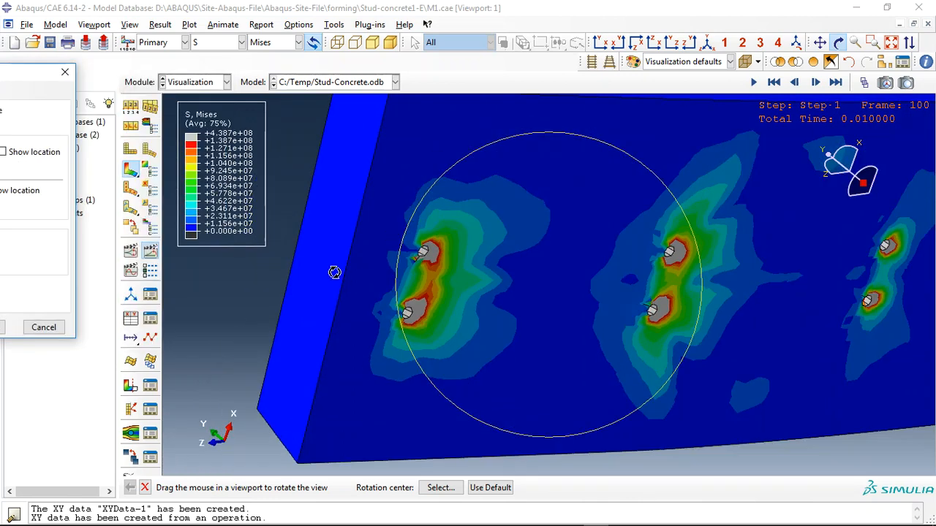
left_click_drag(335, 273, 714, 303)
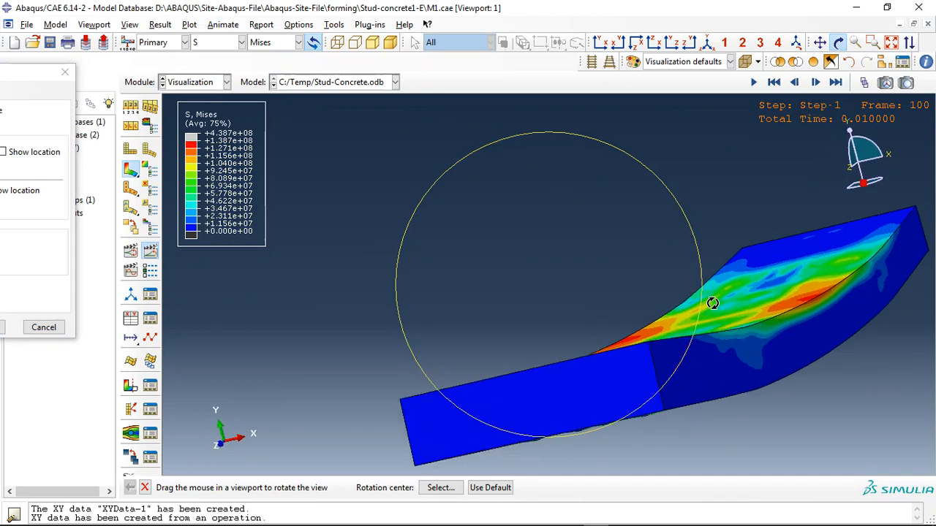
left_click_drag(713, 303, 601, 342)
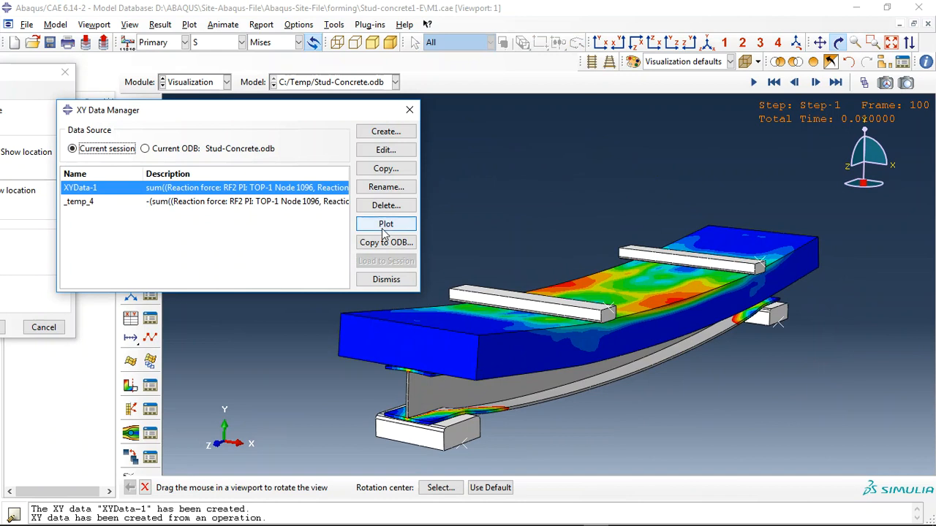
- Plot XYData-1, then plot the negated expression -"XYData-1" as a positive force–time curve
left_click(386, 223)
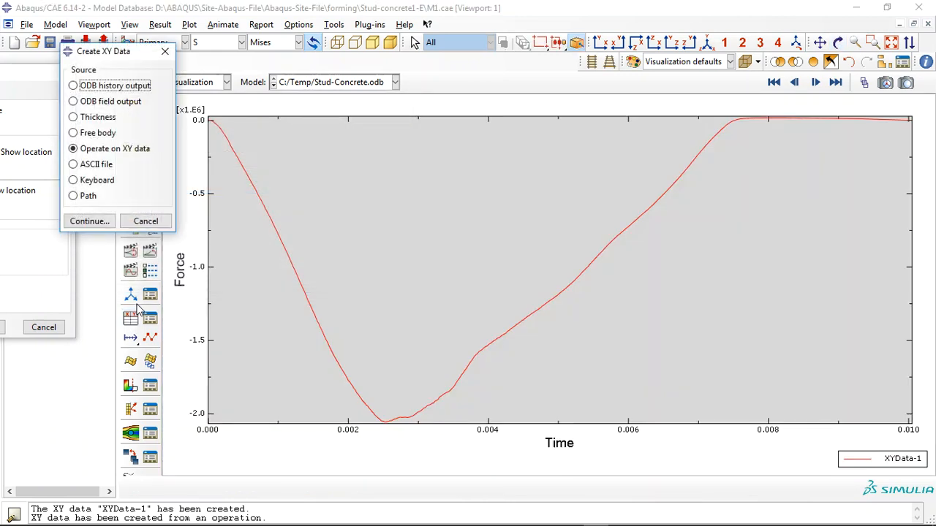
left_click(89, 221)
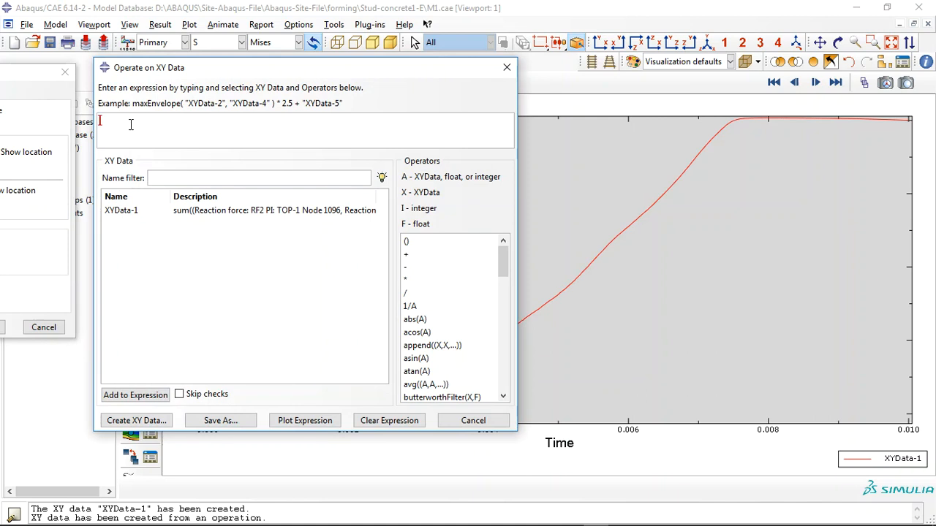
left_click(304, 421)
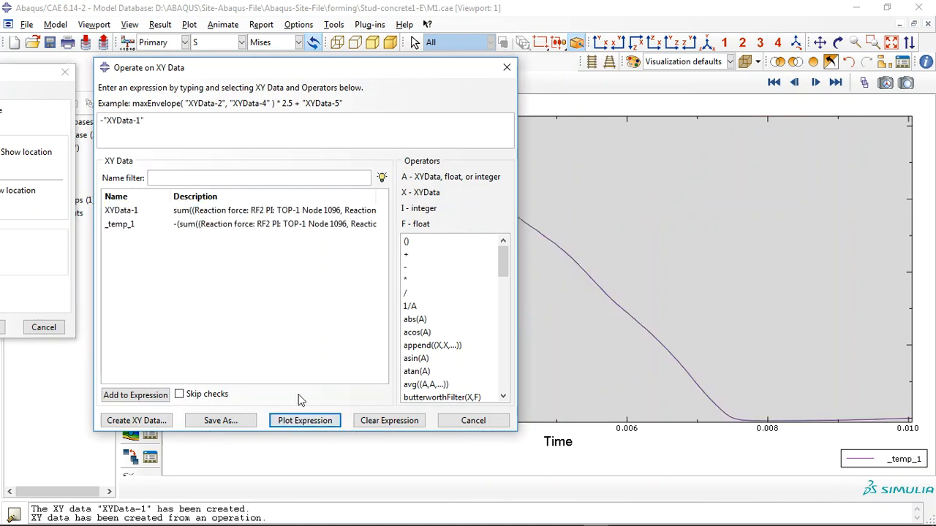
left_click(304, 421)
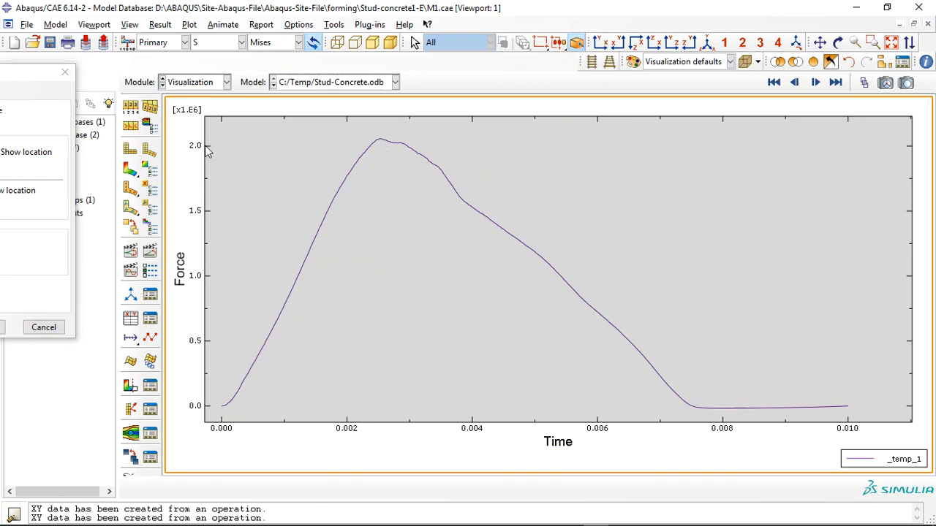
mouse_move(196, 114)
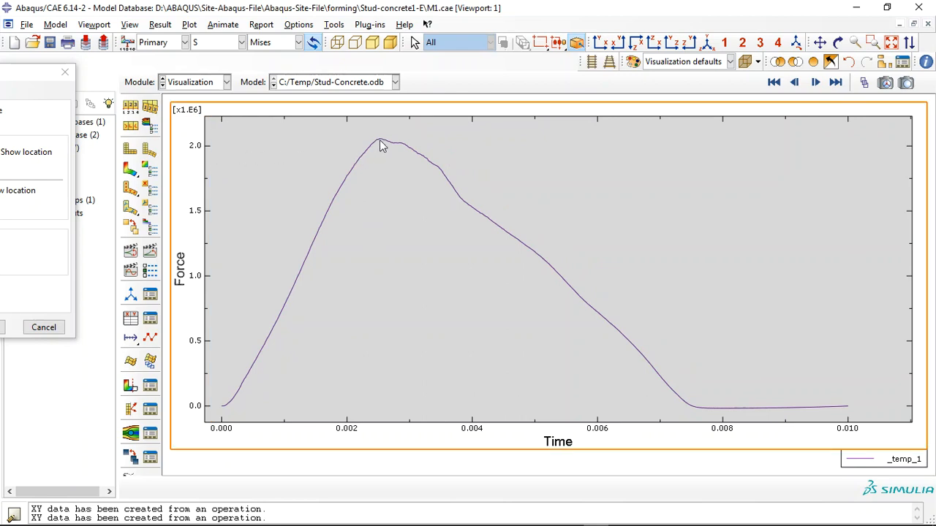
mouse_move(488, 224)
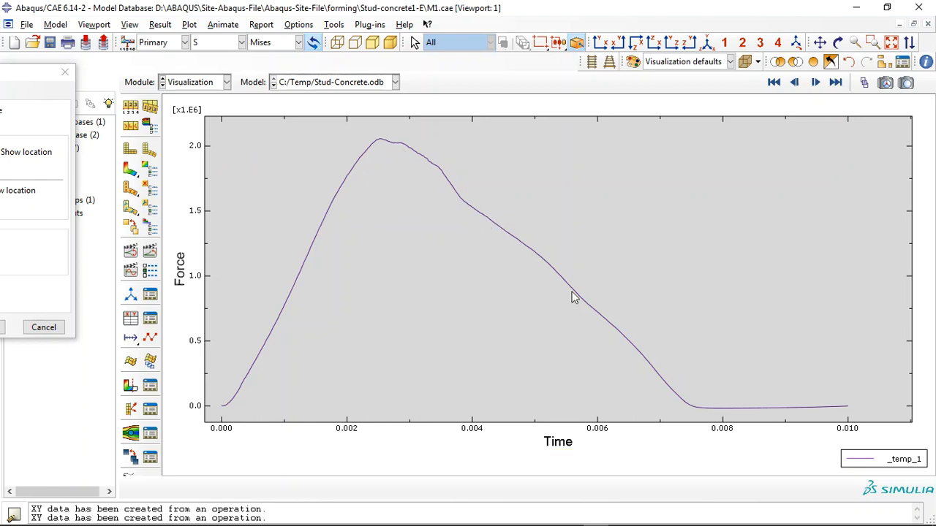
mouse_move(713, 417)
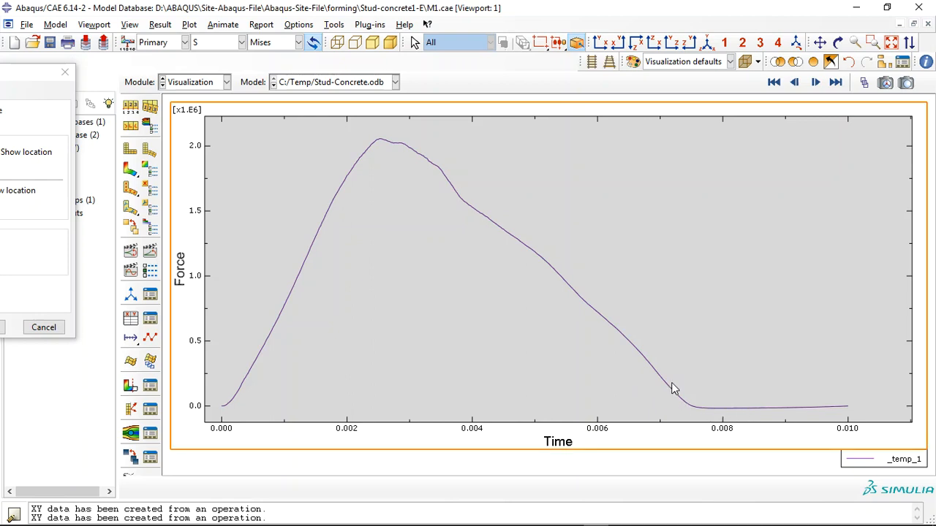
mouse_move(687, 387)
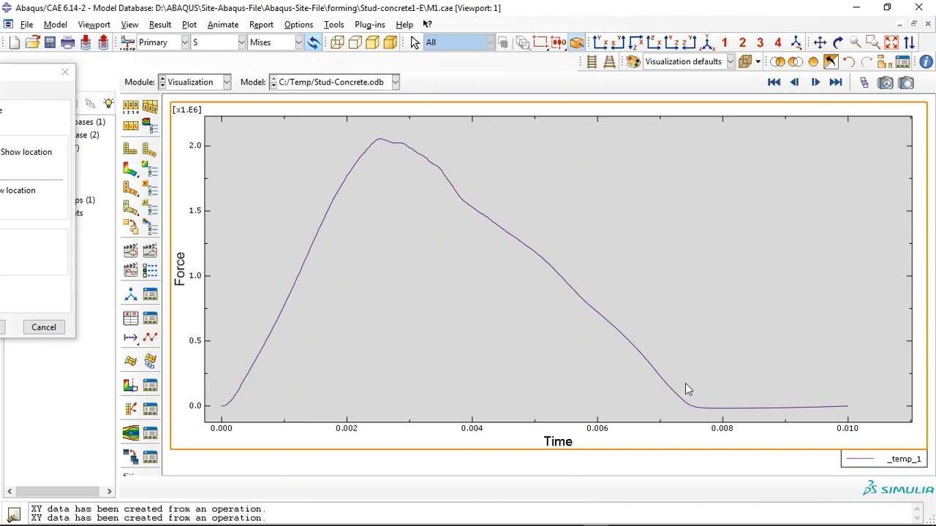
mouse_move(709, 411)
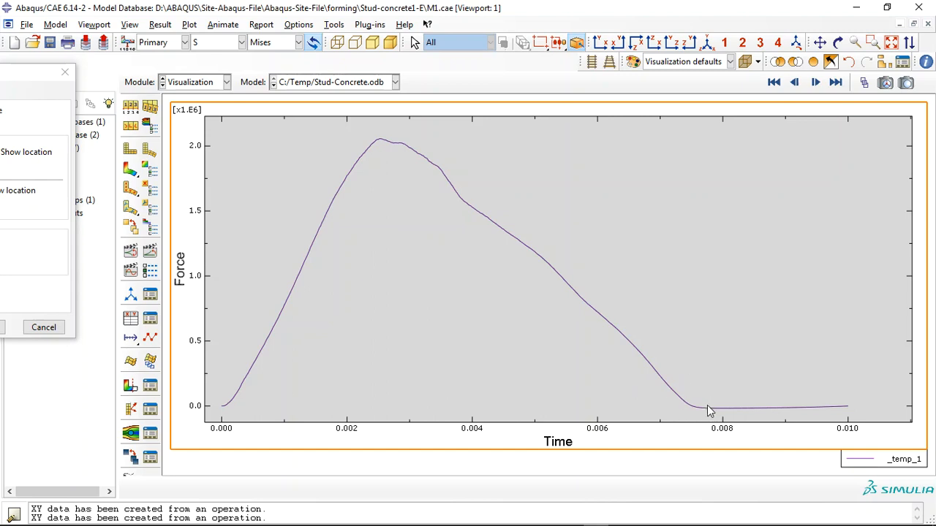
mouse_move(682, 401)
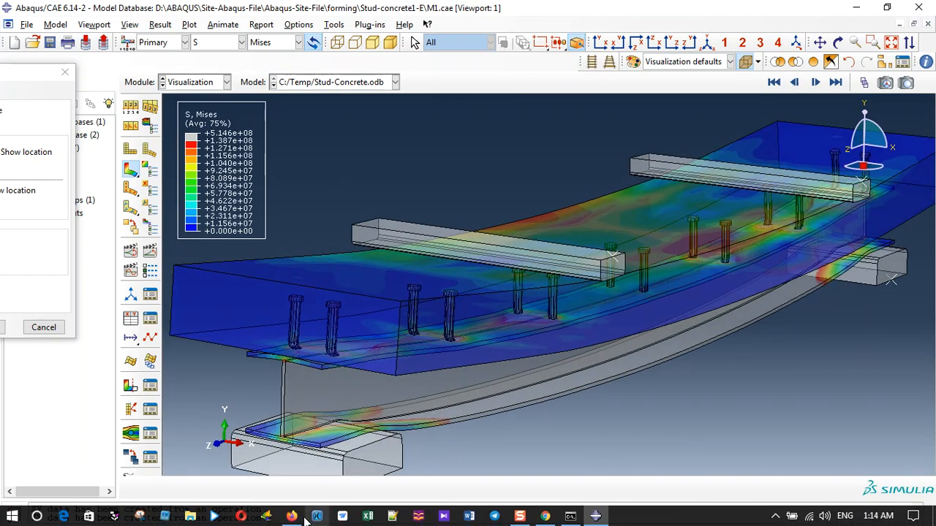
- Bring up the abaqusfem.com tutorial web page in the browser
left_click(293, 516)
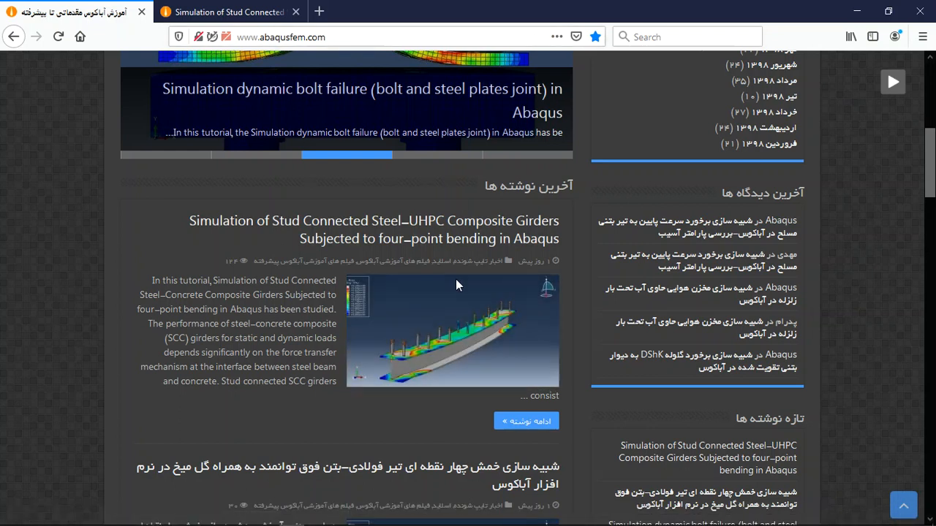
mouse_move(236, 238)
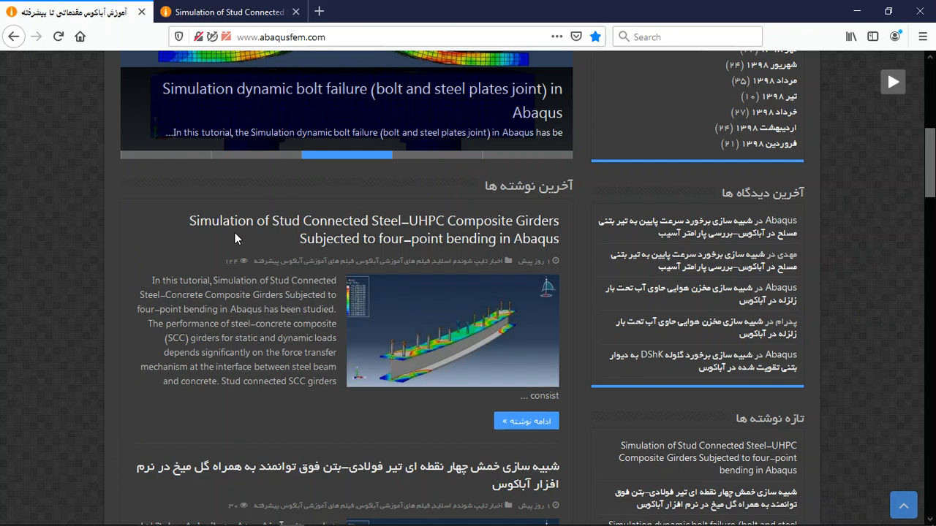
mouse_move(262, 234)
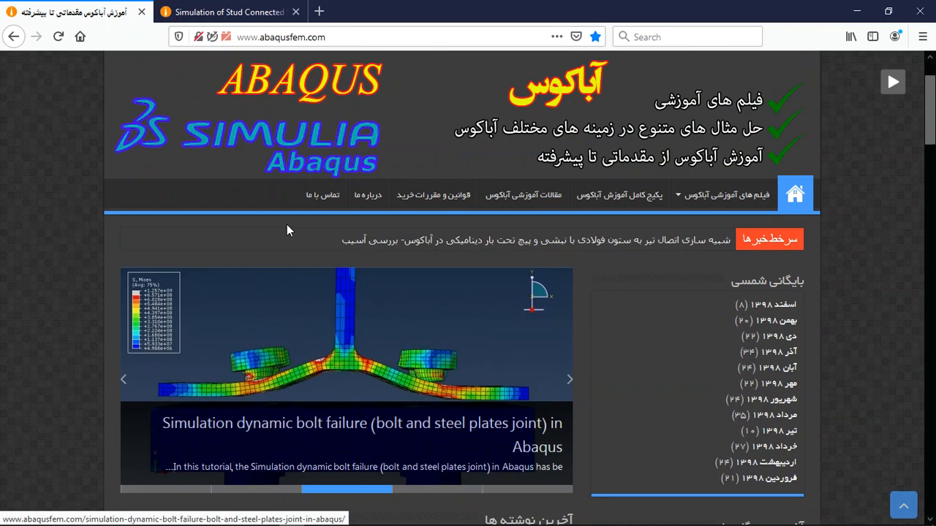
- Scroll down the abaqusfem.com page toward the composite girder article
scroll("down", 3)
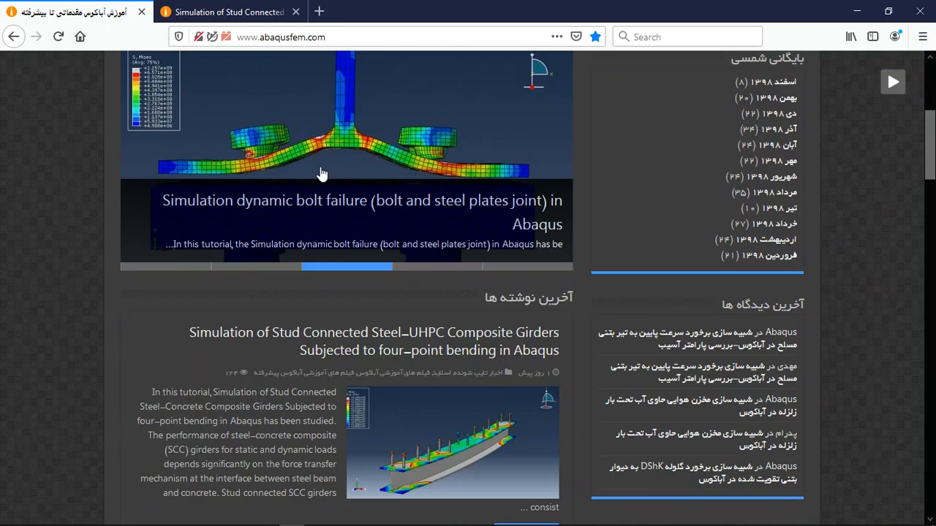
scroll("down", 3)
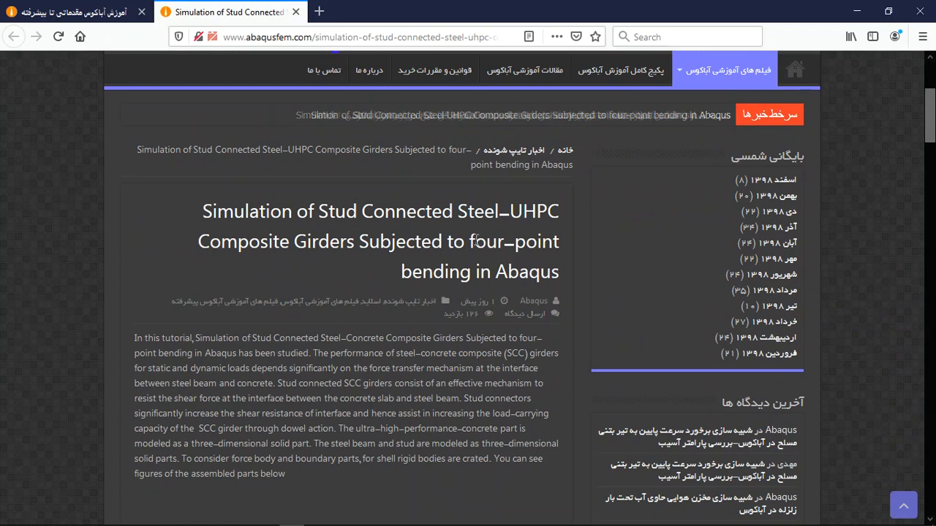
- Scroll through the model description to the stress contour figures and force plot
scroll("down", 3)
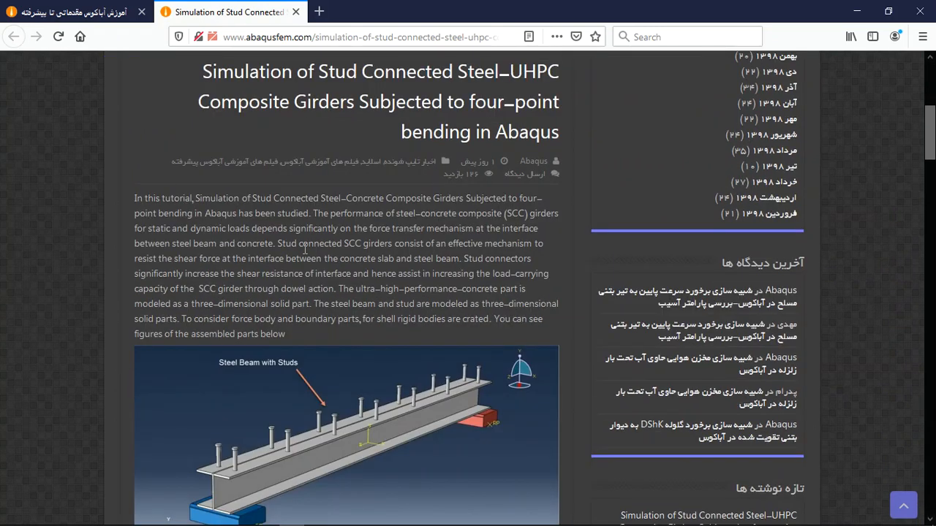
scroll("down", 3)
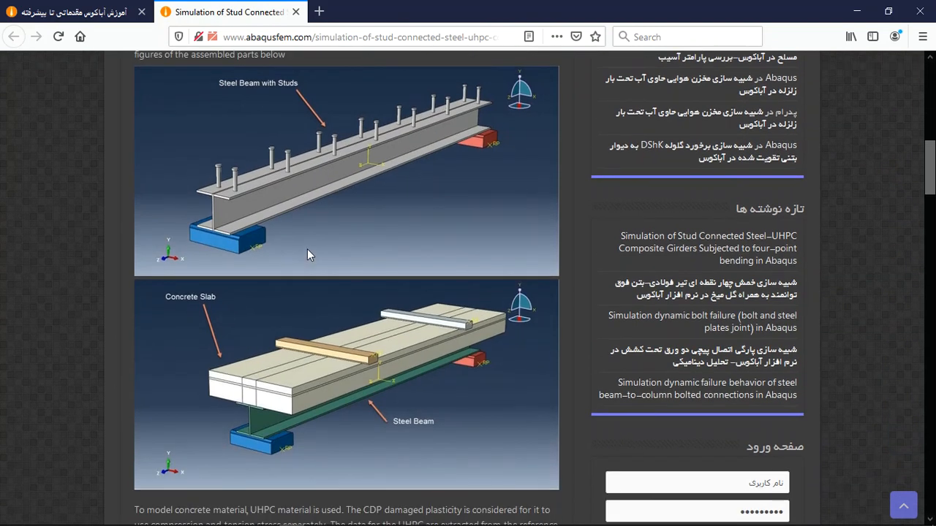
scroll("down", 3)
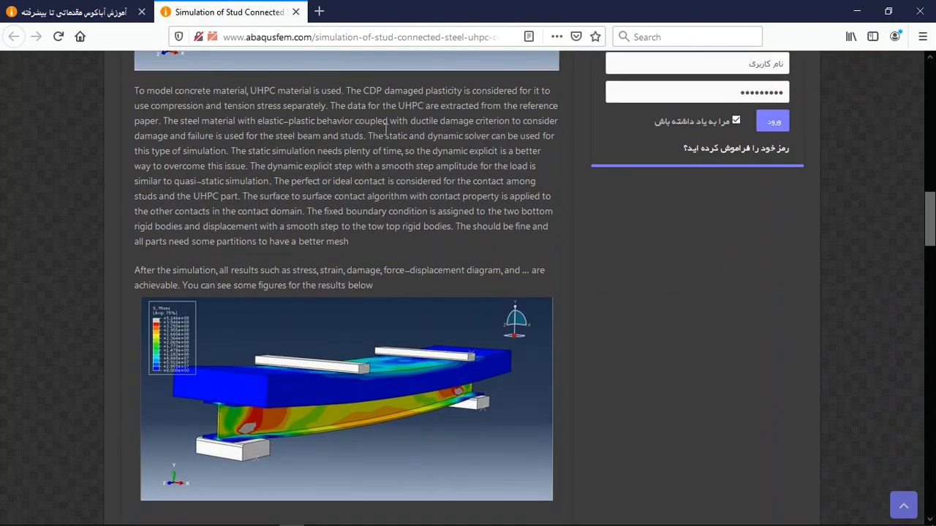
scroll("down", 3)
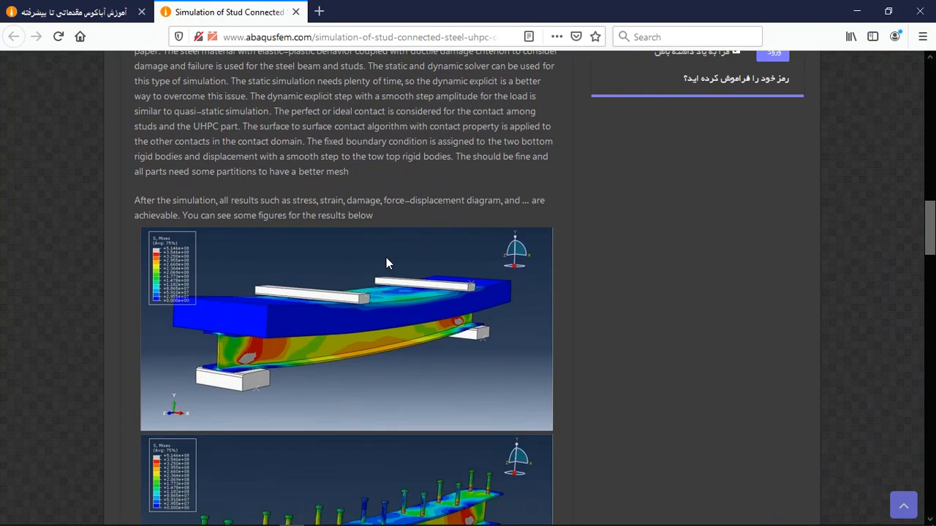
scroll("down", 3)
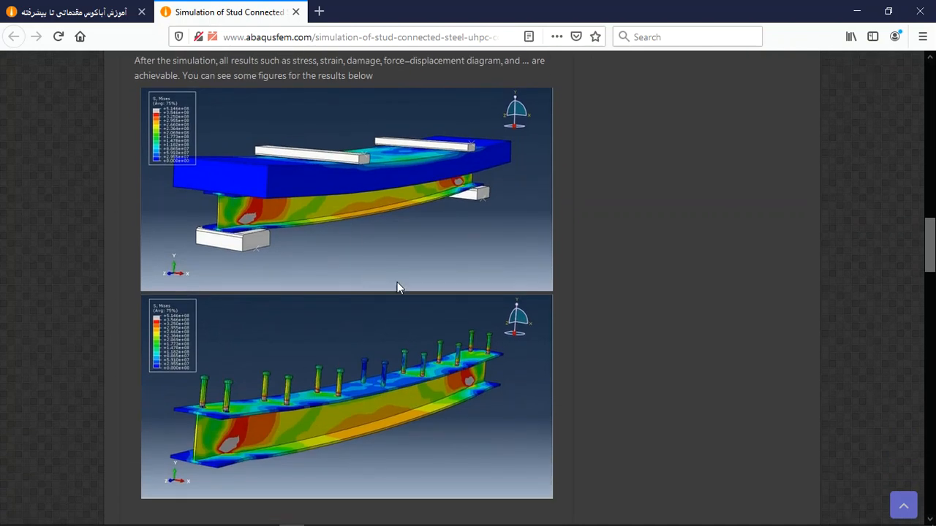
scroll("down", 3)
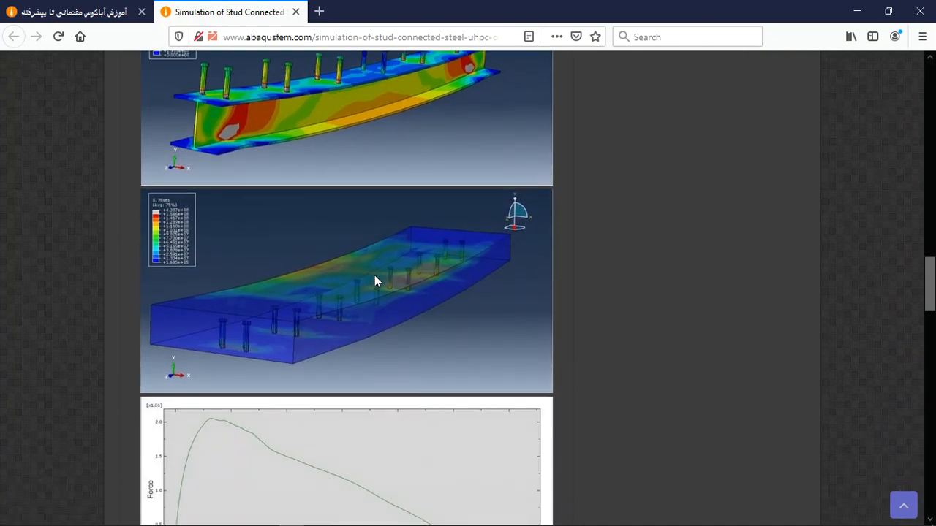
scroll("down", 3)
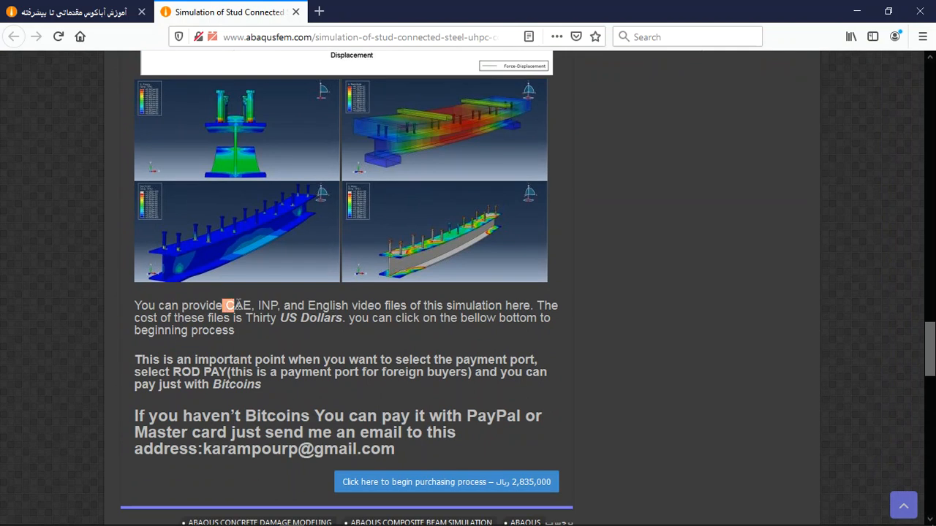
- Highlight the simulation-files sentence, then the payment contact address and PayPal option
left_click_drag(227, 306, 530, 306)
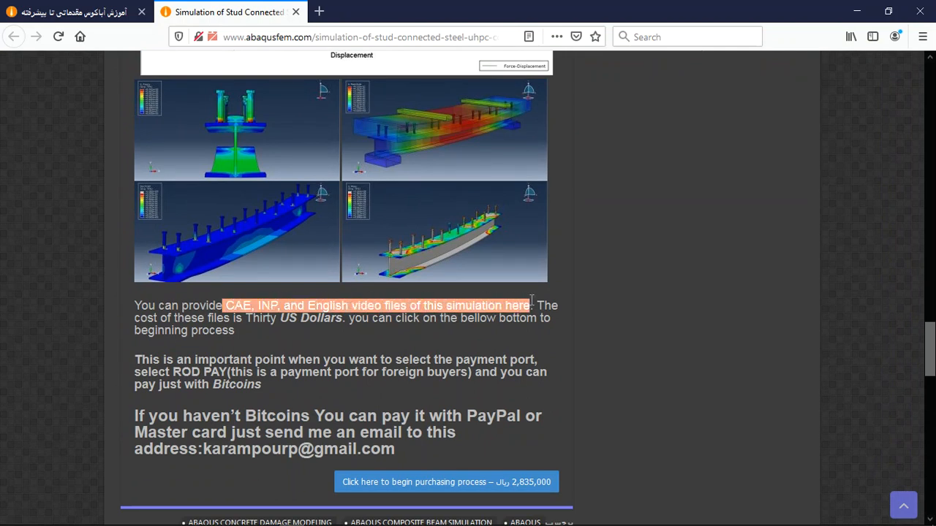
mouse_move(530, 322)
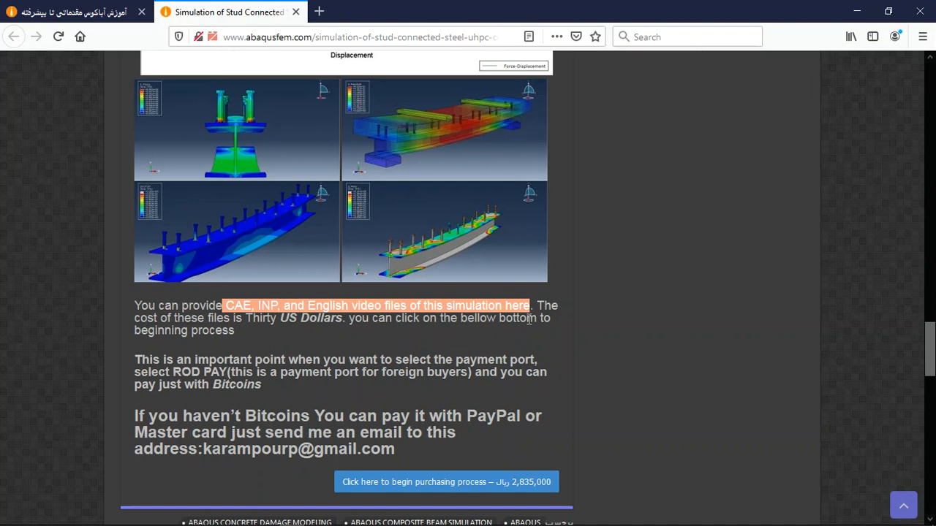
left_click(446, 319)
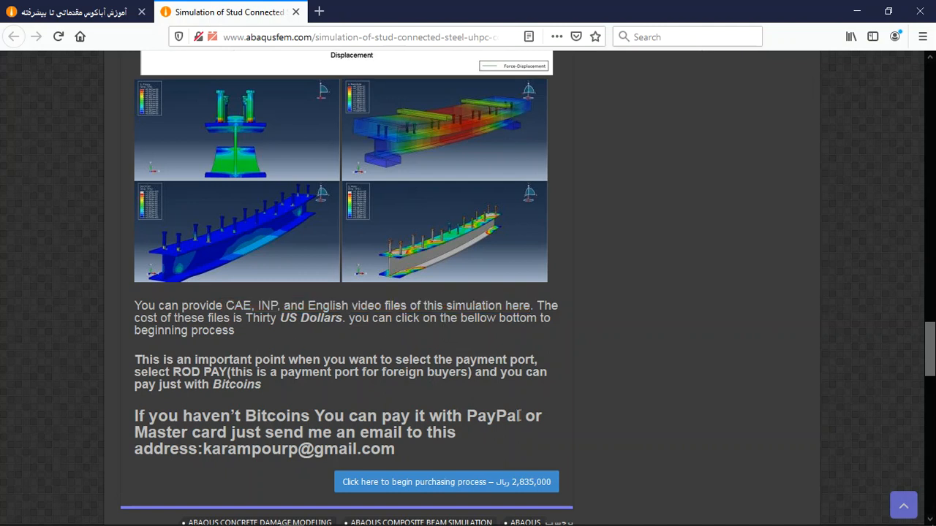
scroll("down", 3)
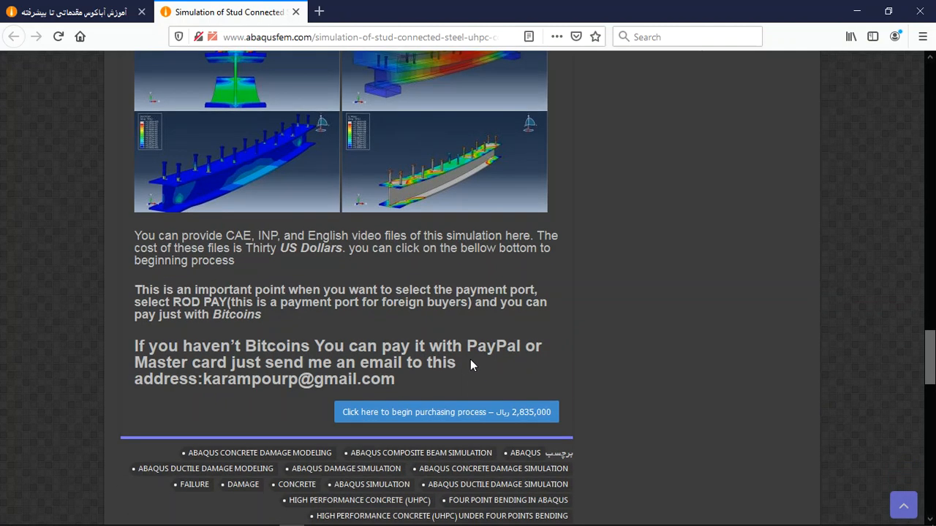
double_click(492, 345)
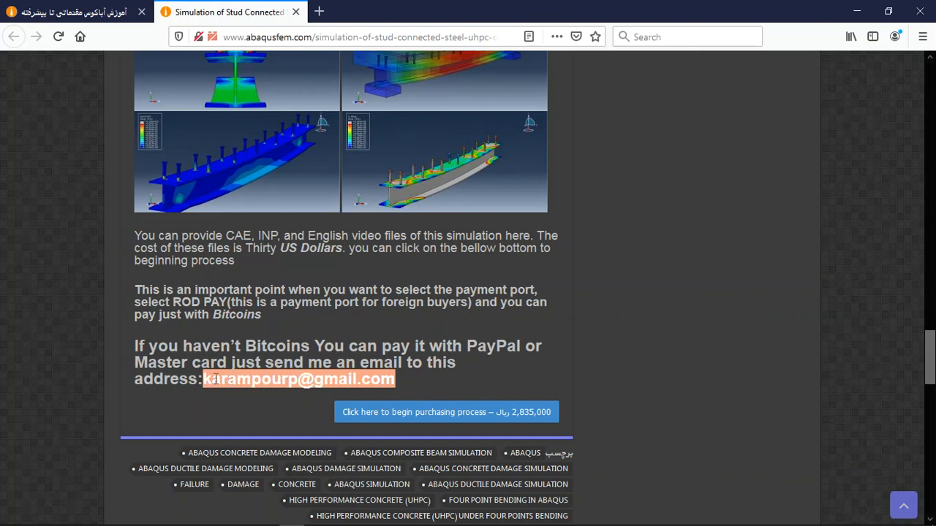
double_click(479, 345)
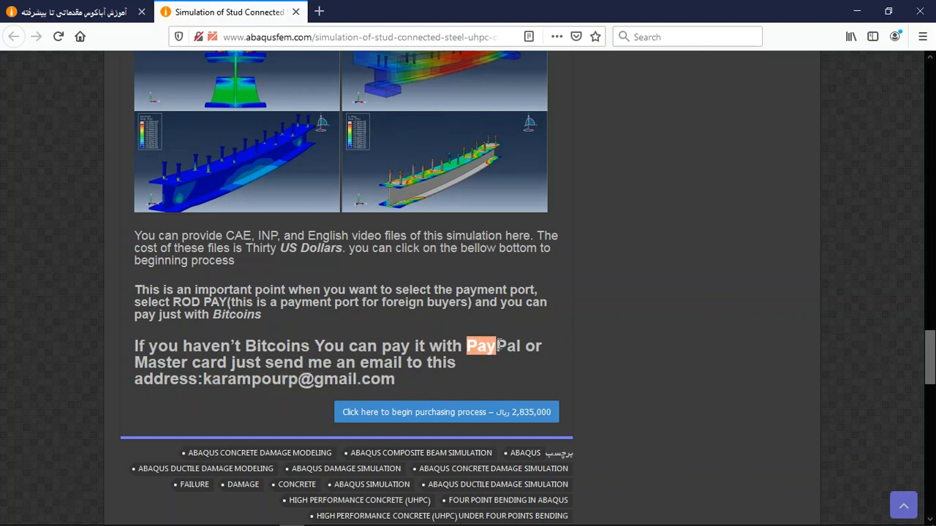